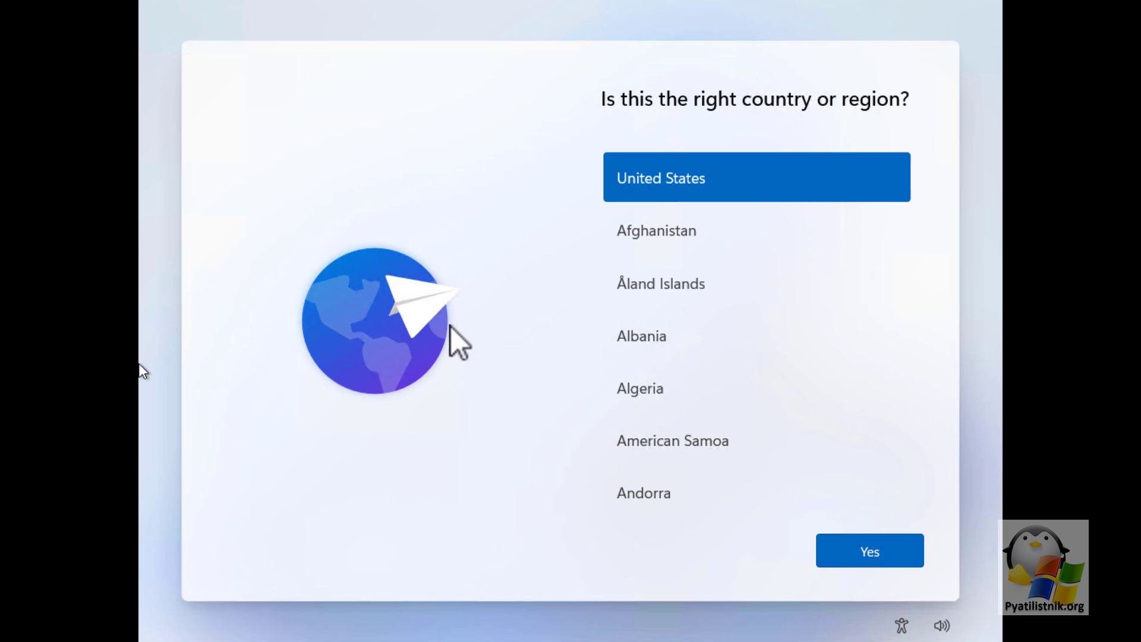
- Confirm United States as the country or region and continue setup
click(869, 551)
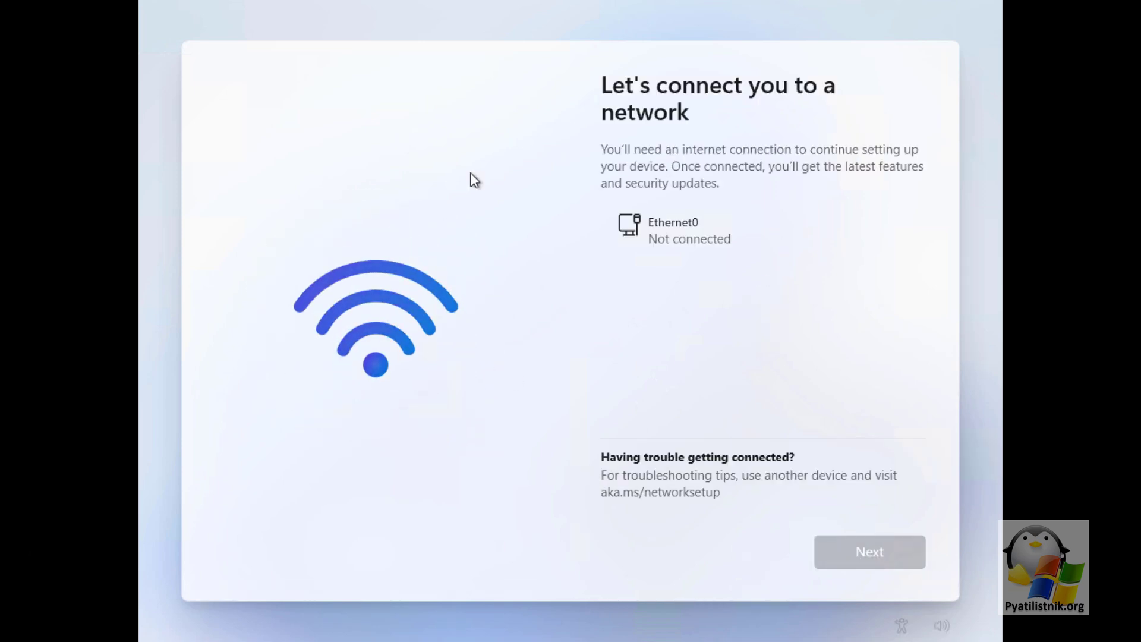
mouse_move(744, 239)
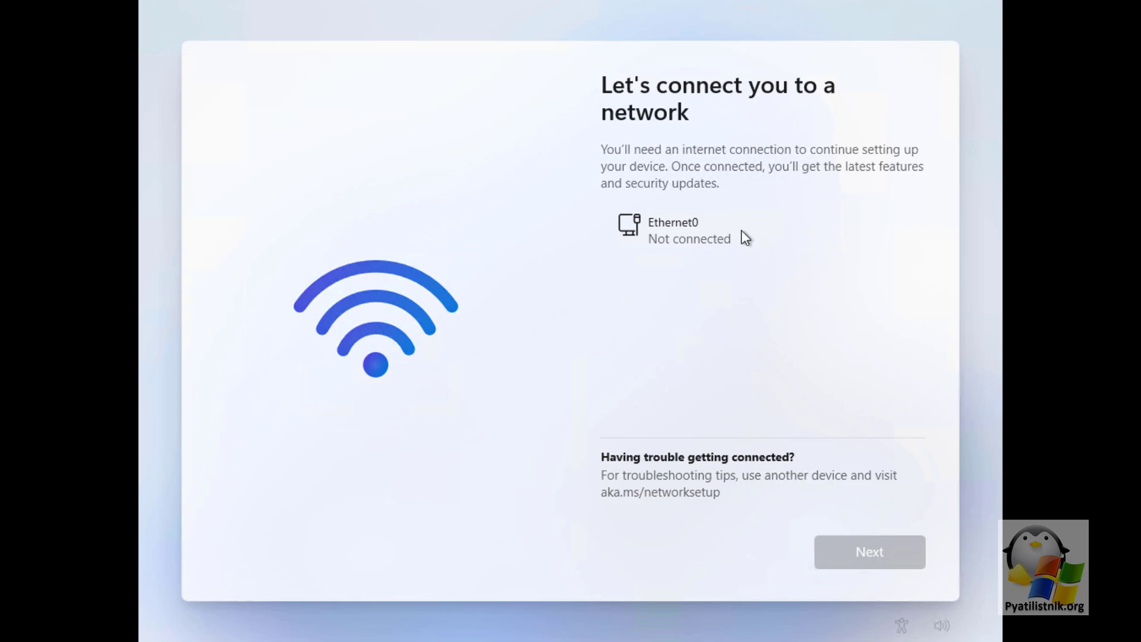
mouse_move(724, 473)
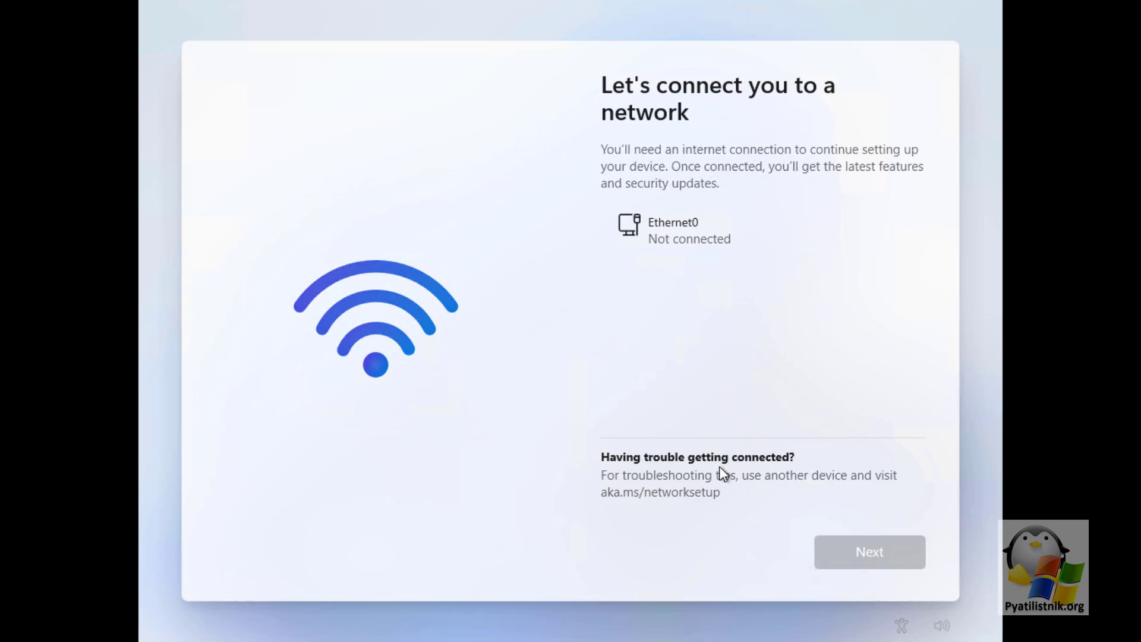
mouse_move(728, 328)
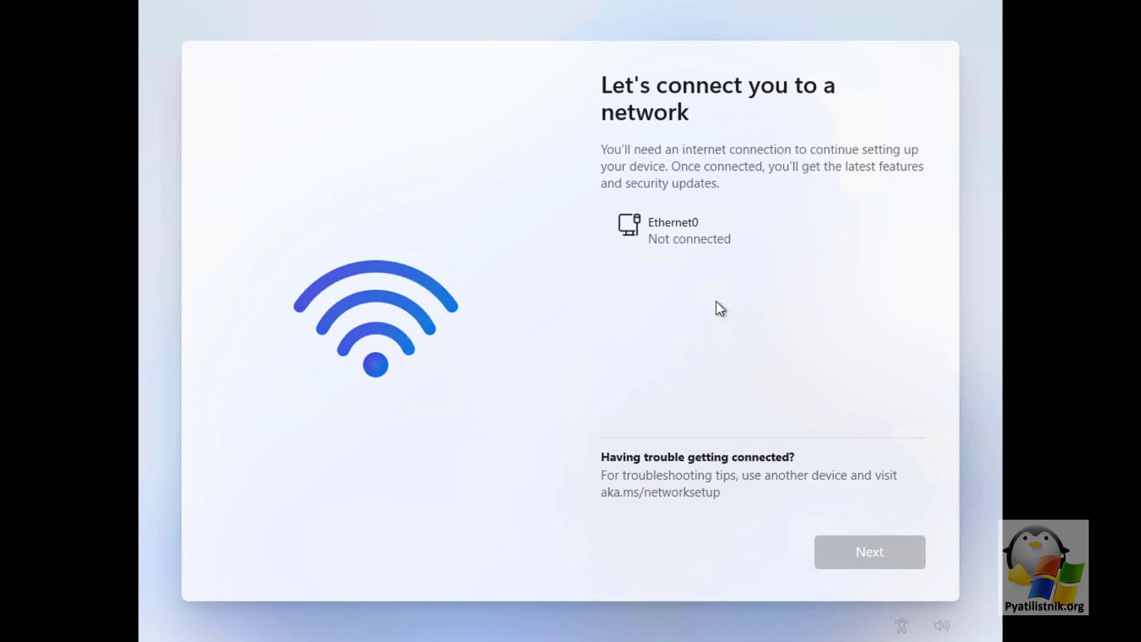
mouse_move(680, 316)
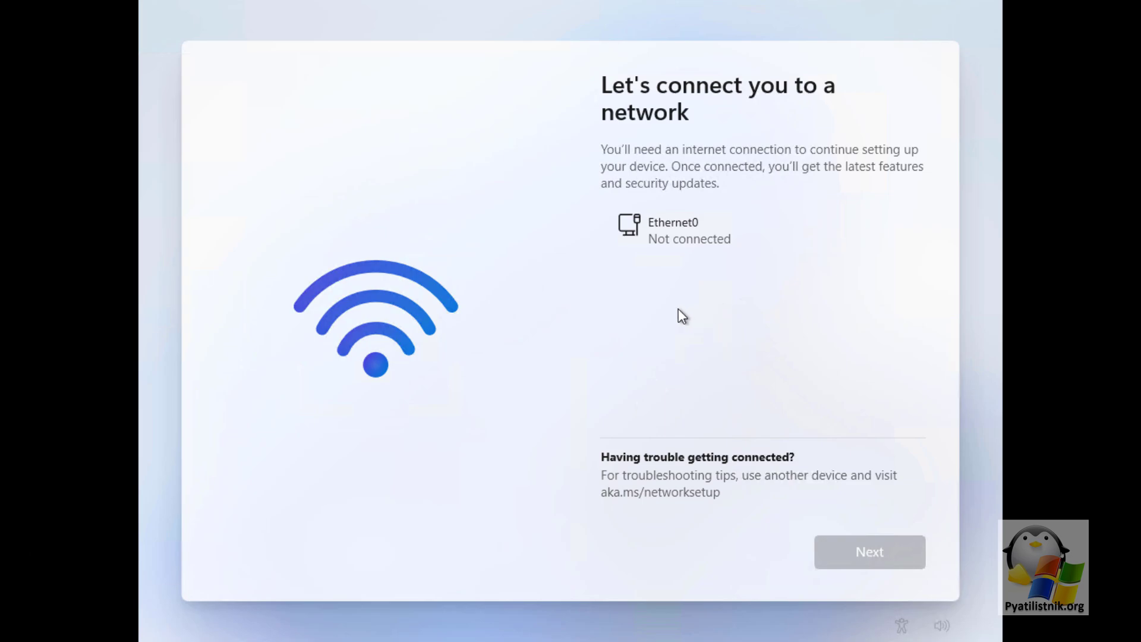
mouse_move(690, 314)
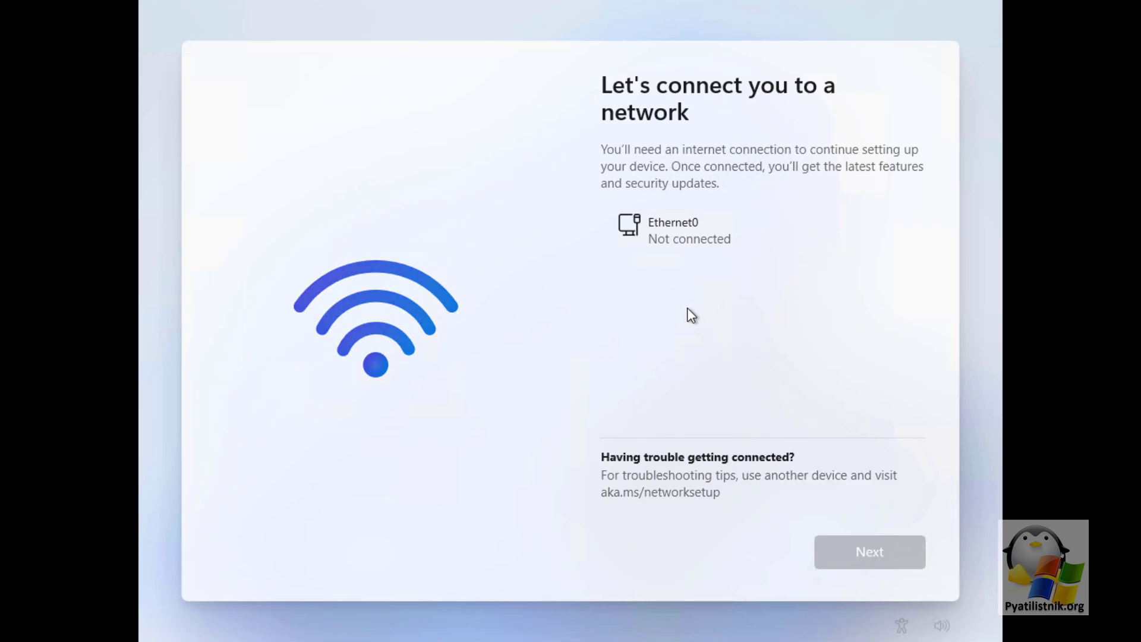
mouse_move(689, 301)
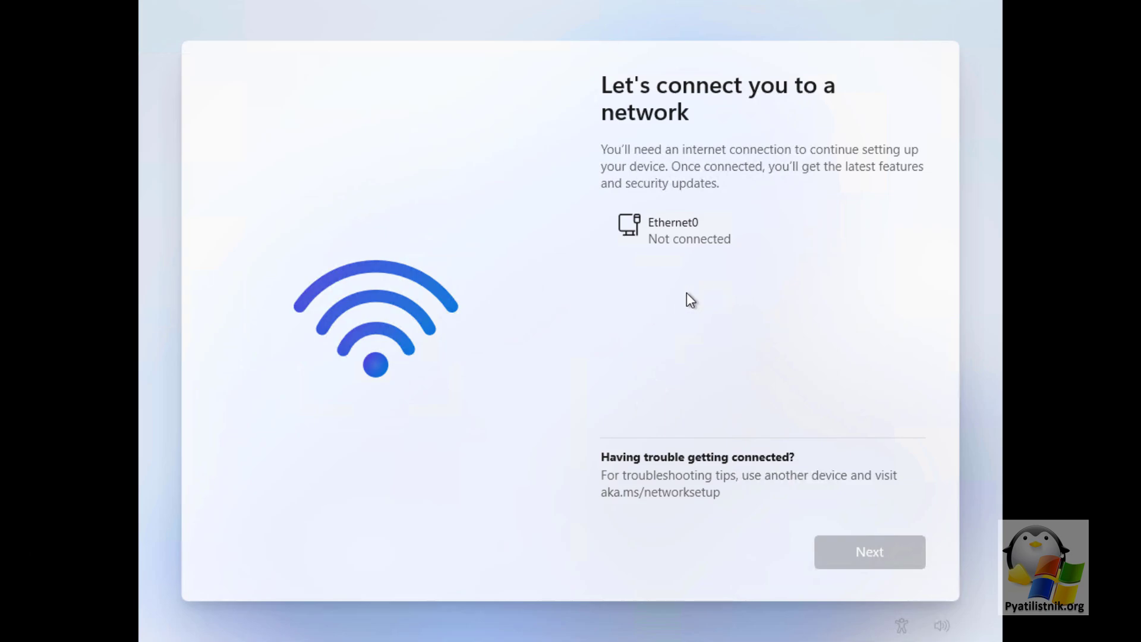
- Run oobe\bypassnro from an administrator Command Prompt to remove the network requirement
key(shift+f10)
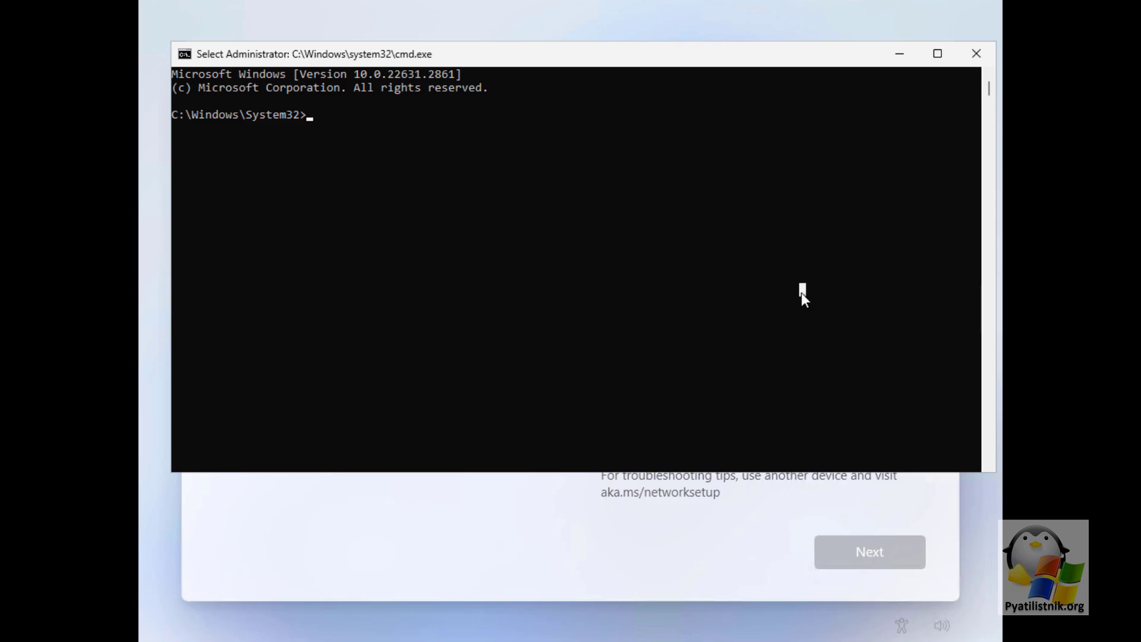
text(oob)
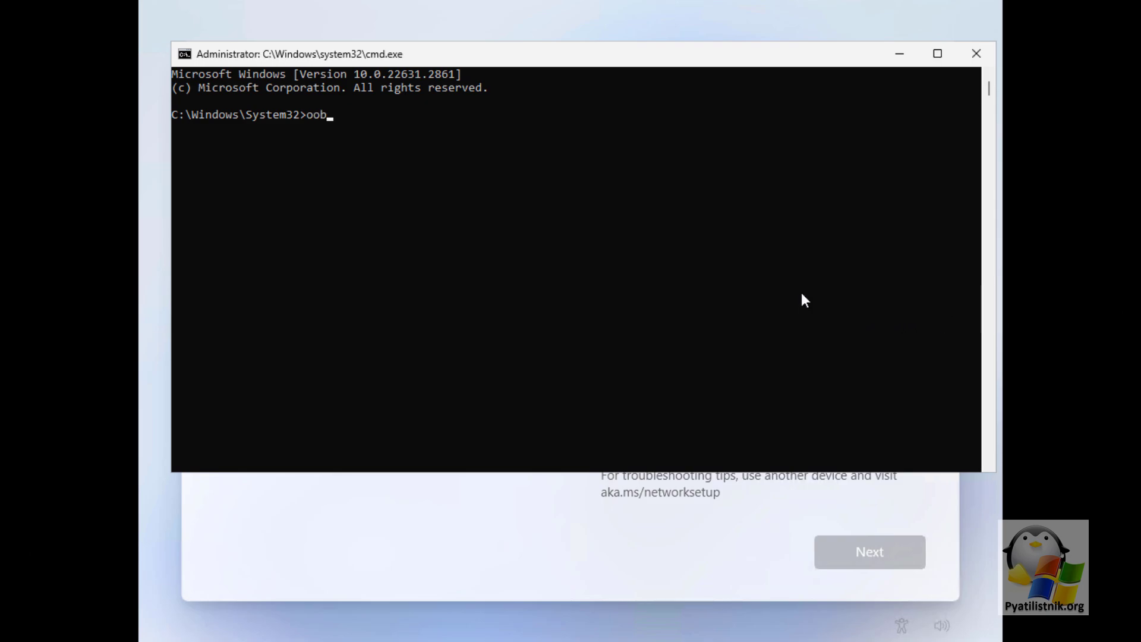
text(e\)
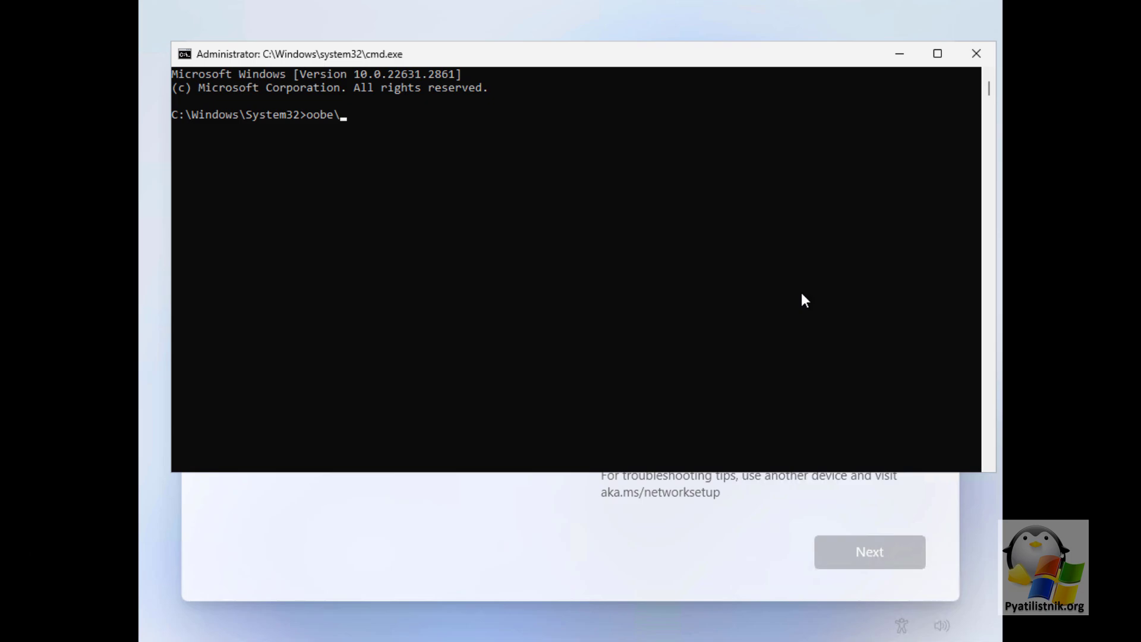
text(bypass)
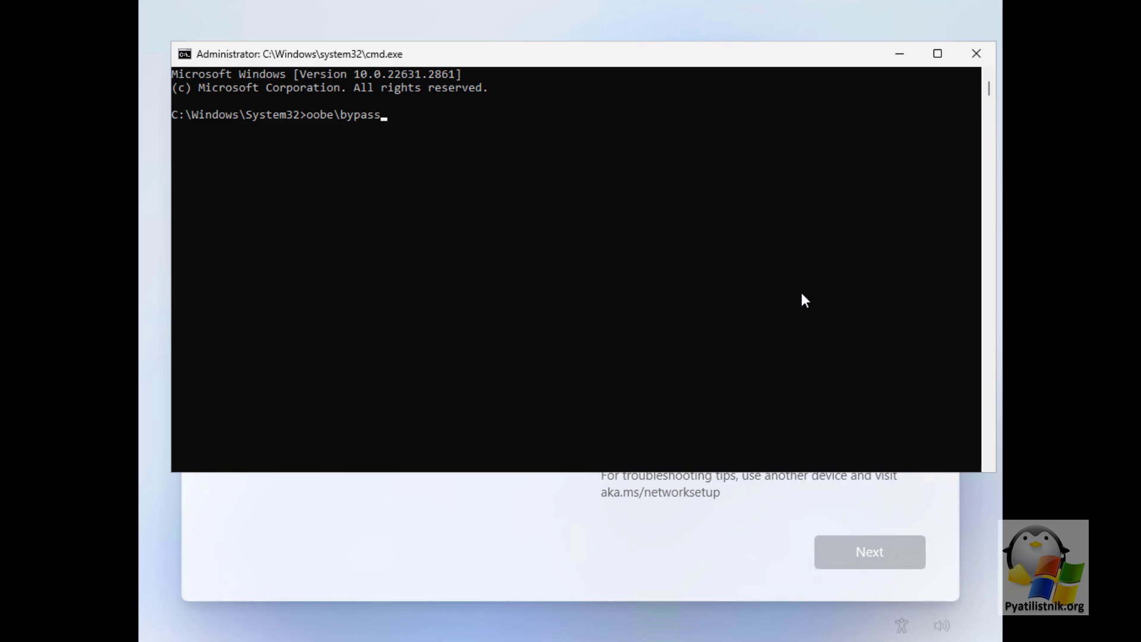
text(nro)
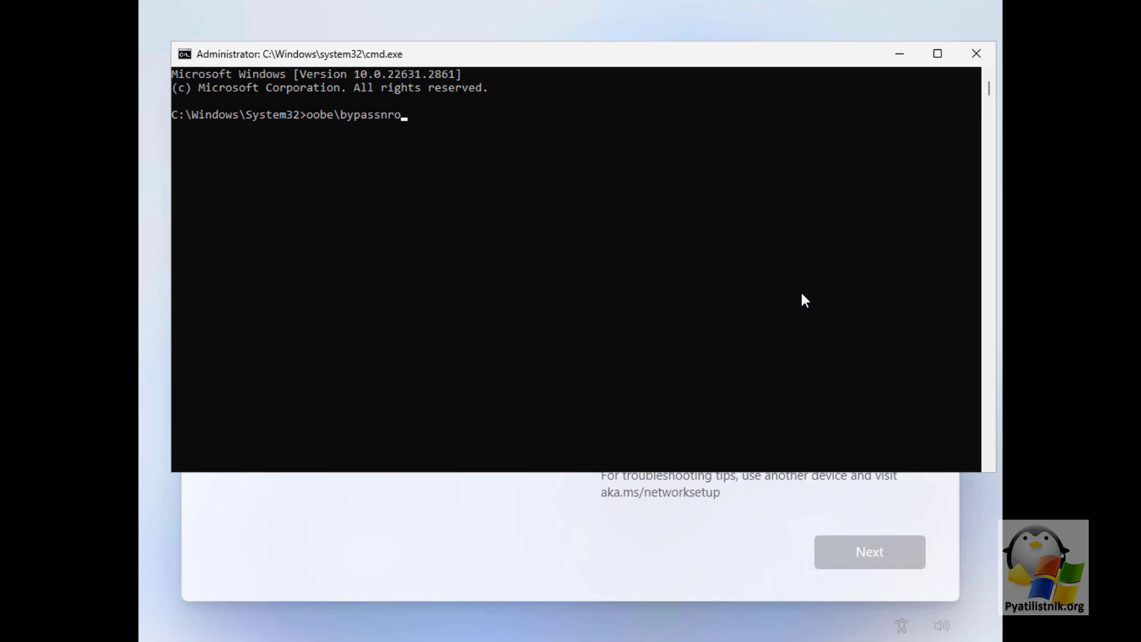
key(enter)
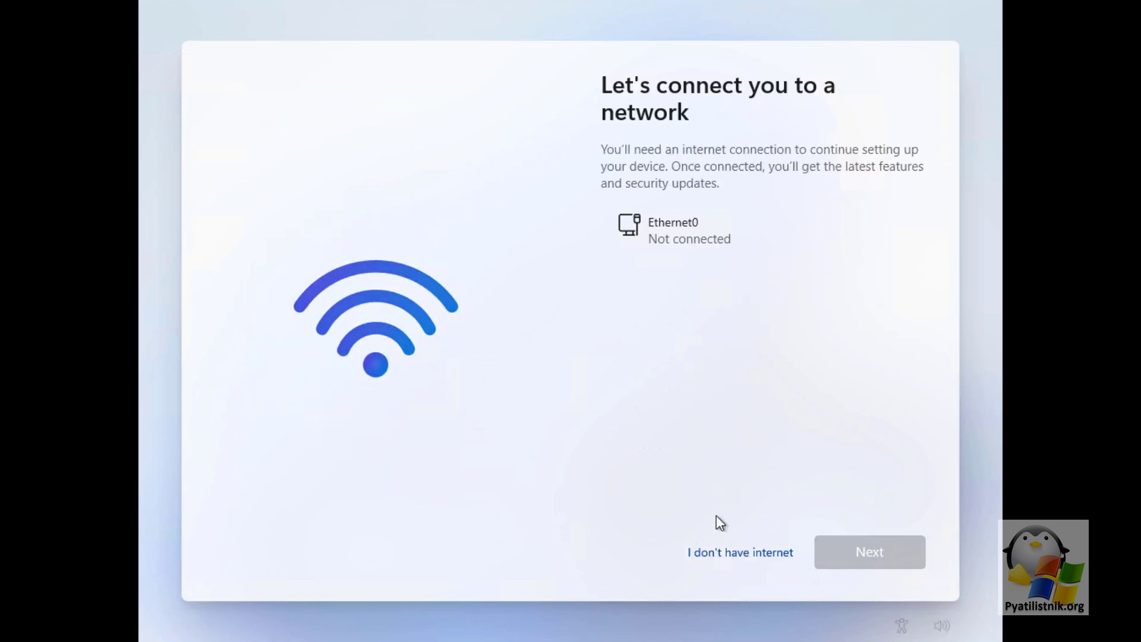
mouse_move(751, 518)
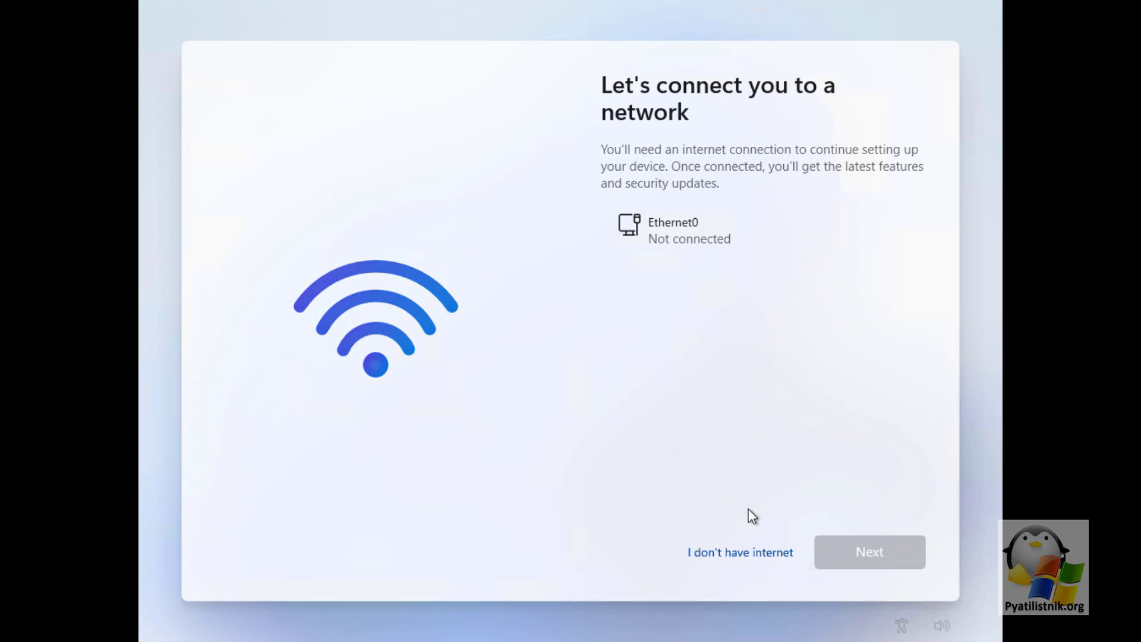
- Choose I don't have internet and continue with limited offline setup
click(739, 552)
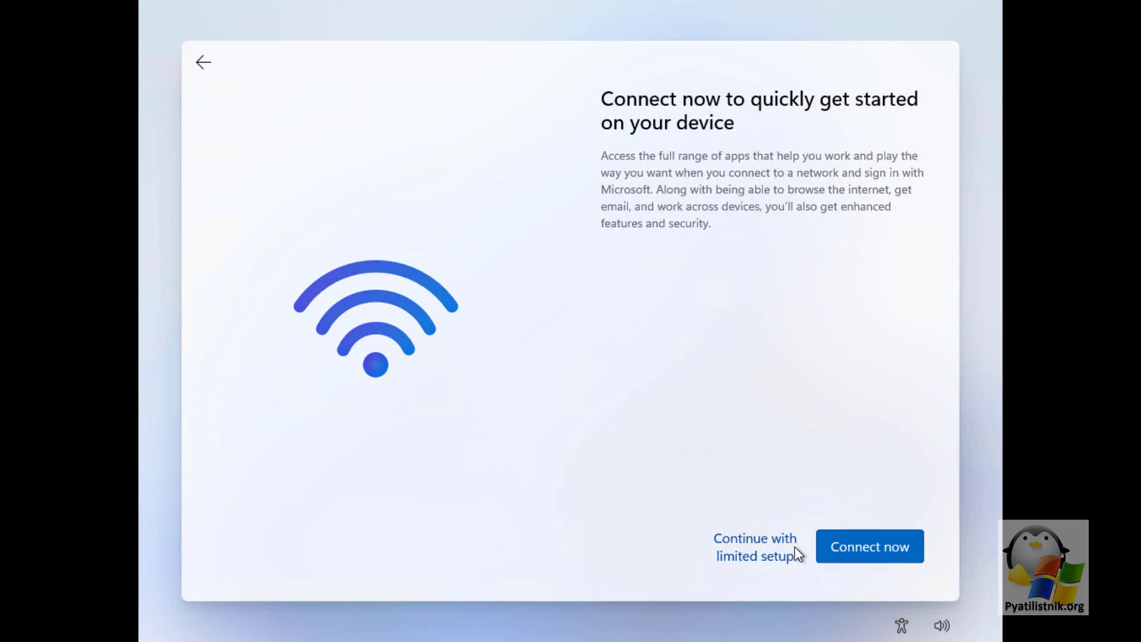
click(754, 547)
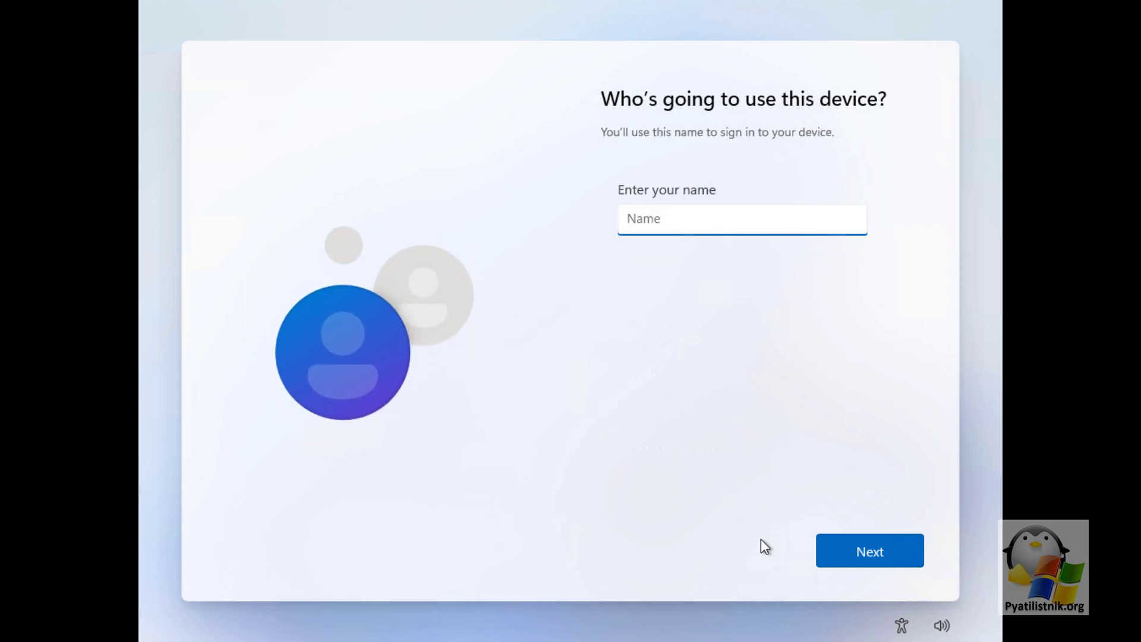
mouse_move(765, 542)
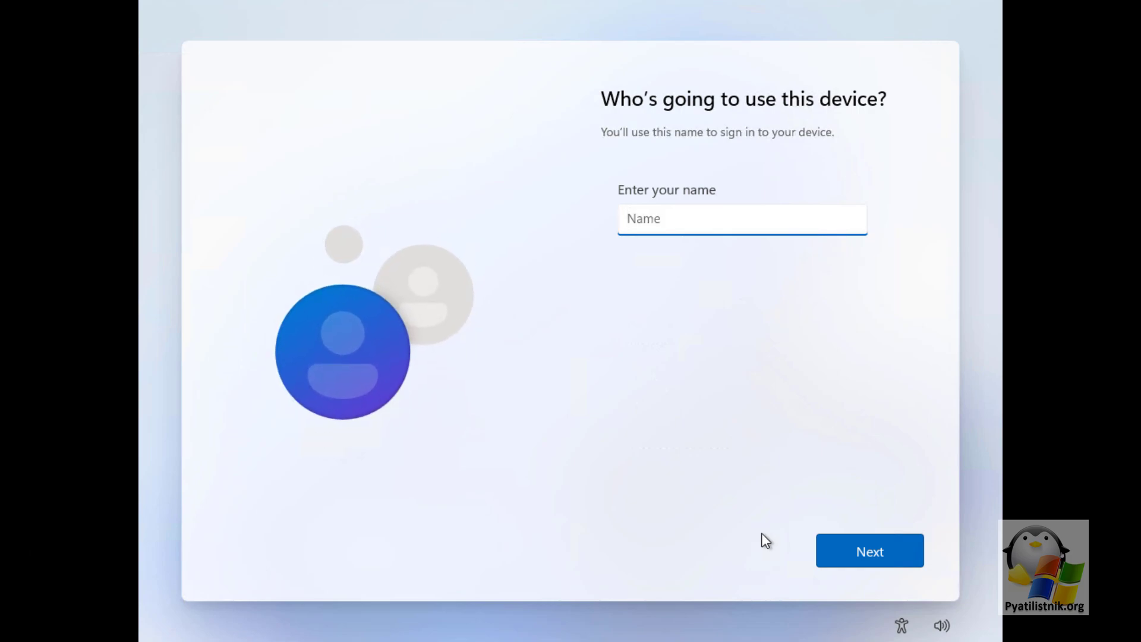
- Create a local account named 'home' with no password
text(hom)
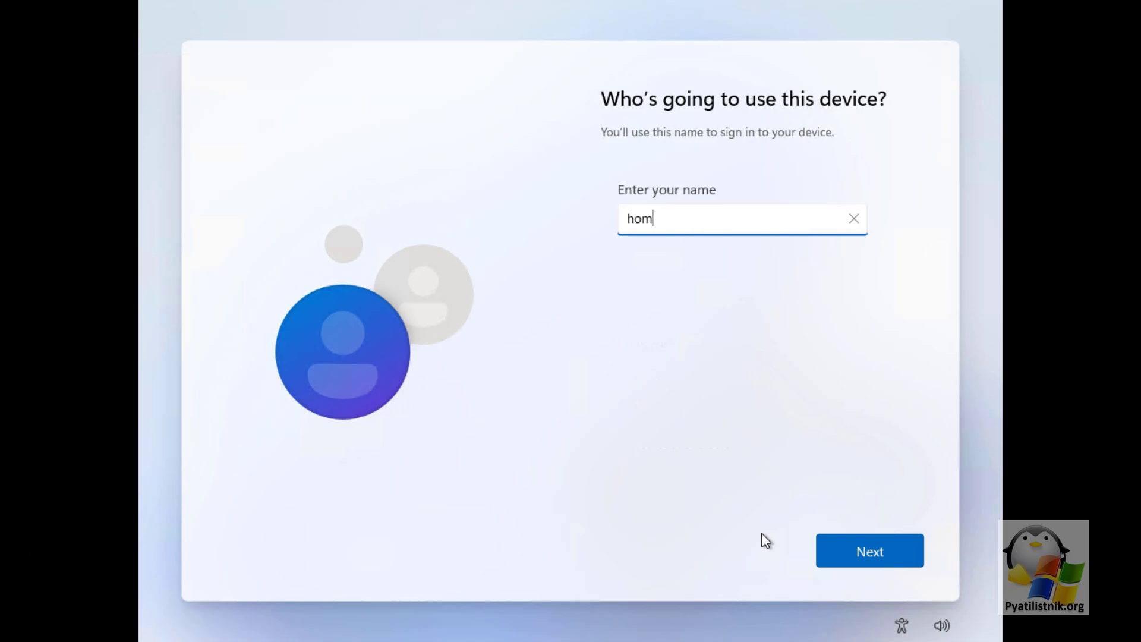
click(868, 550)
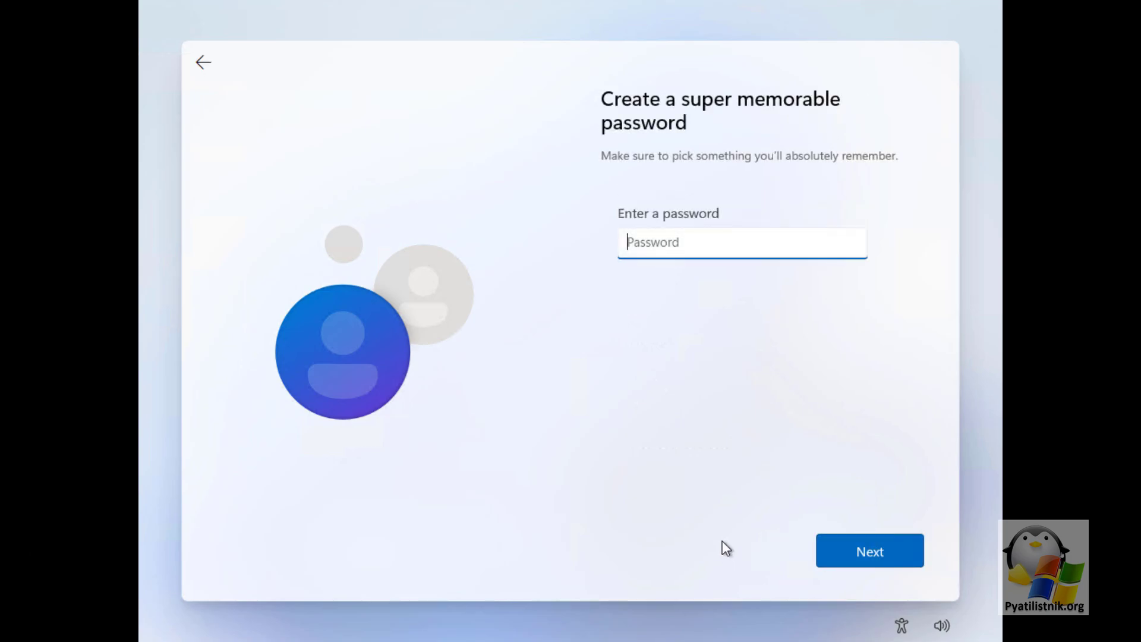
click(869, 551)
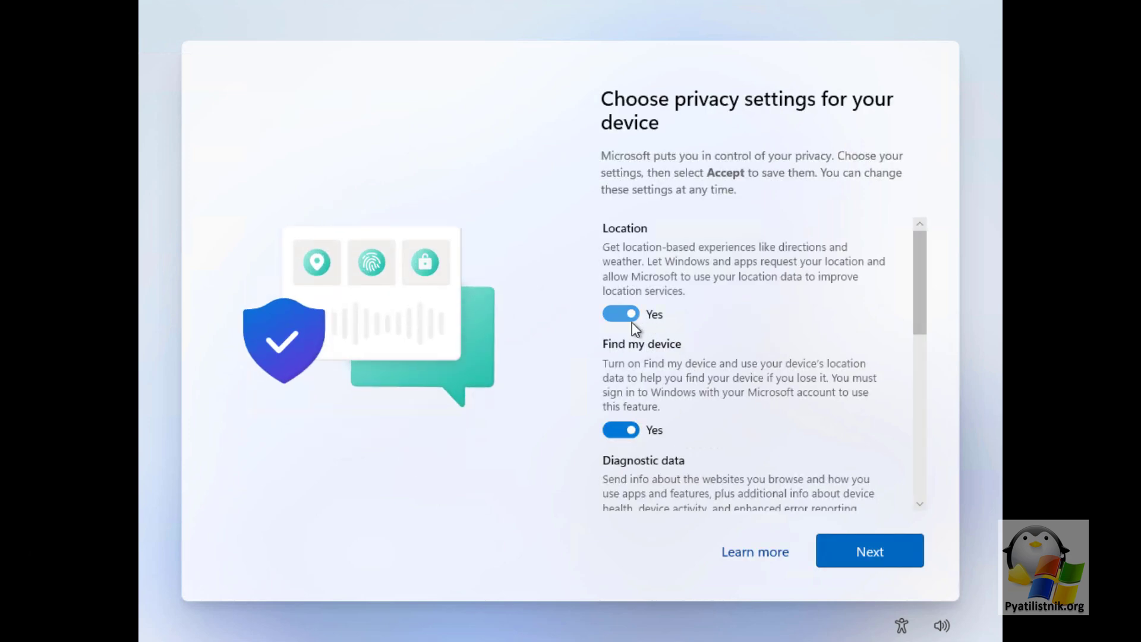
- Turn privacy options to No and accept the privacy choices
scroll(down, 3)
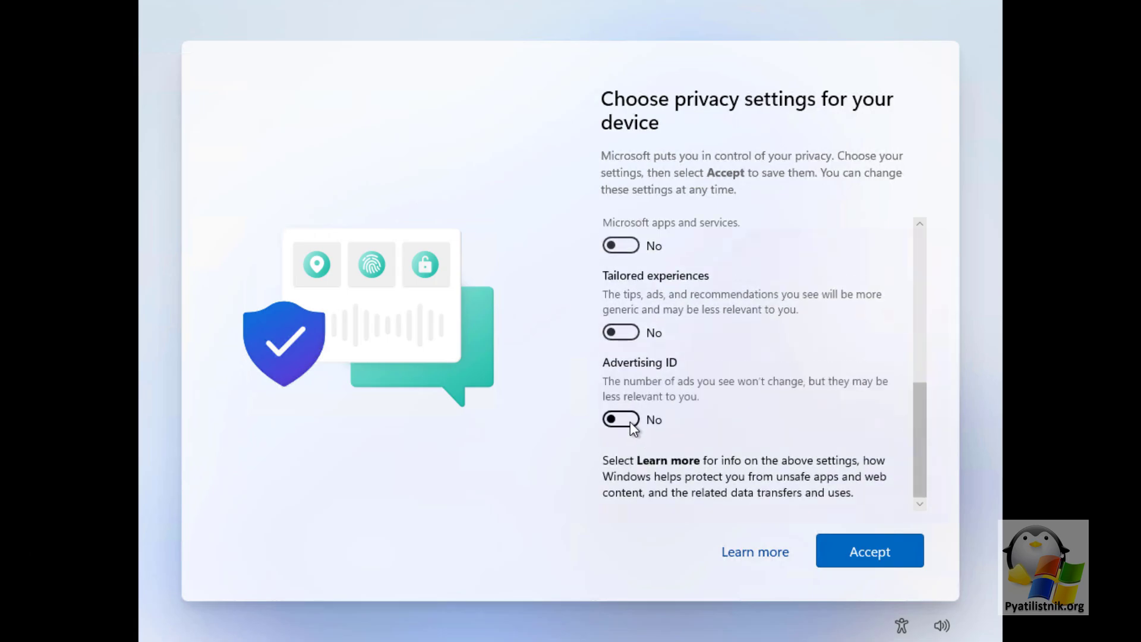
click(869, 550)
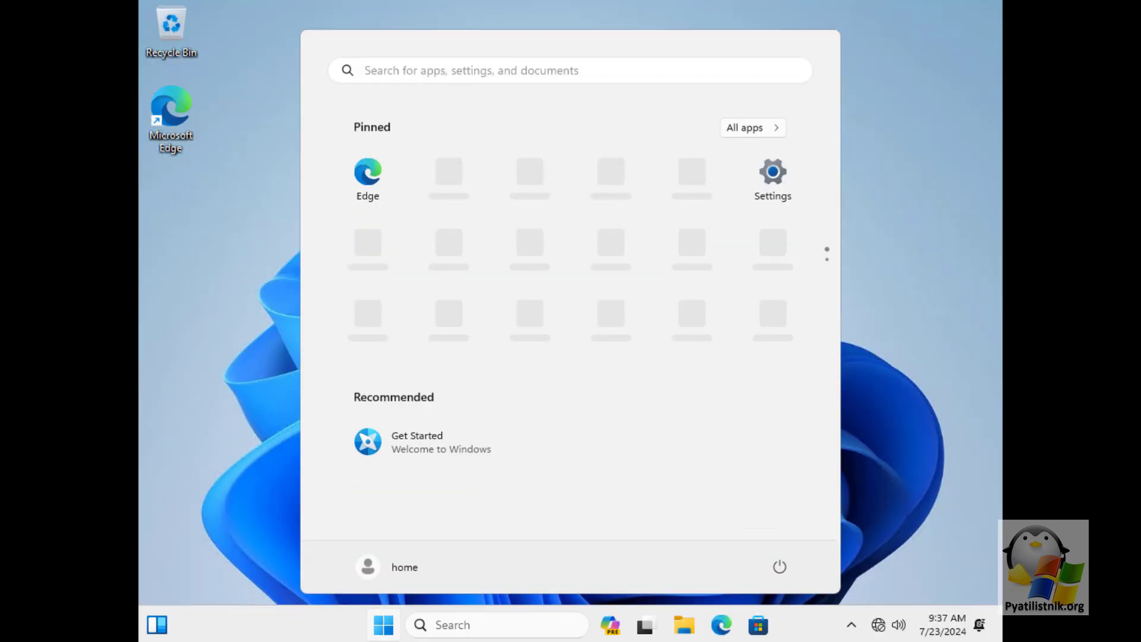
mouse_move(754, 303)
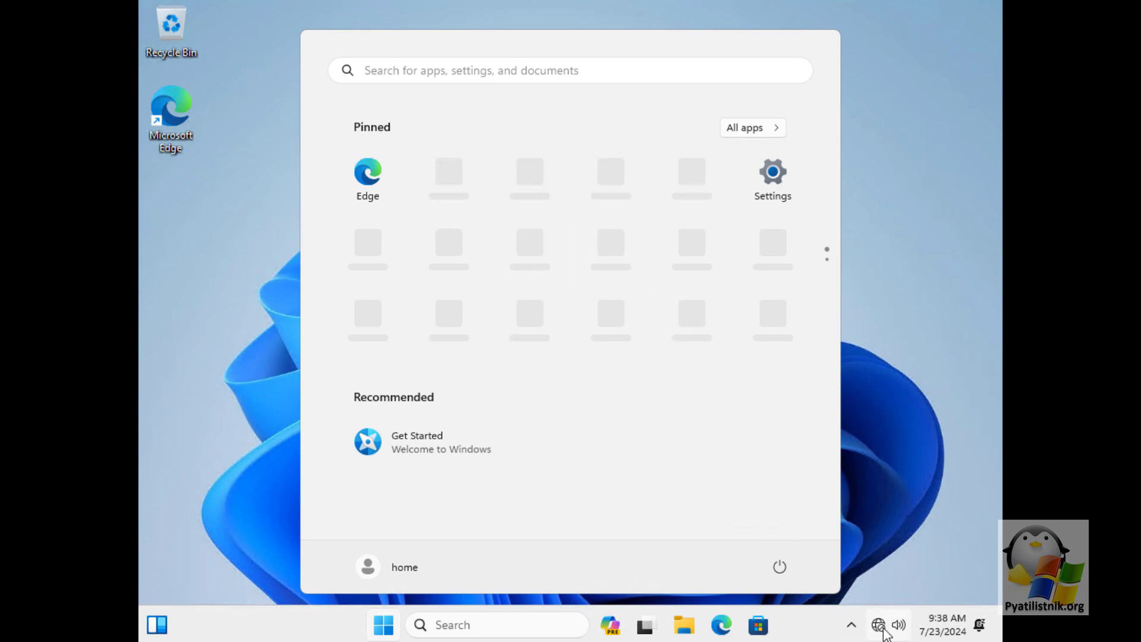
mouse_move(878, 624)
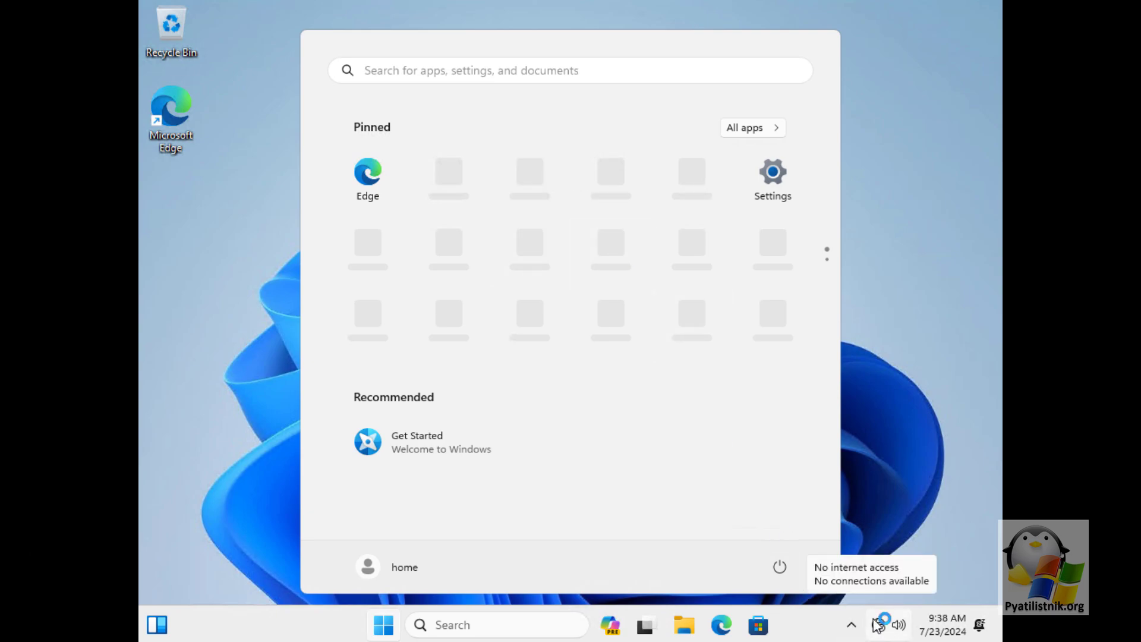